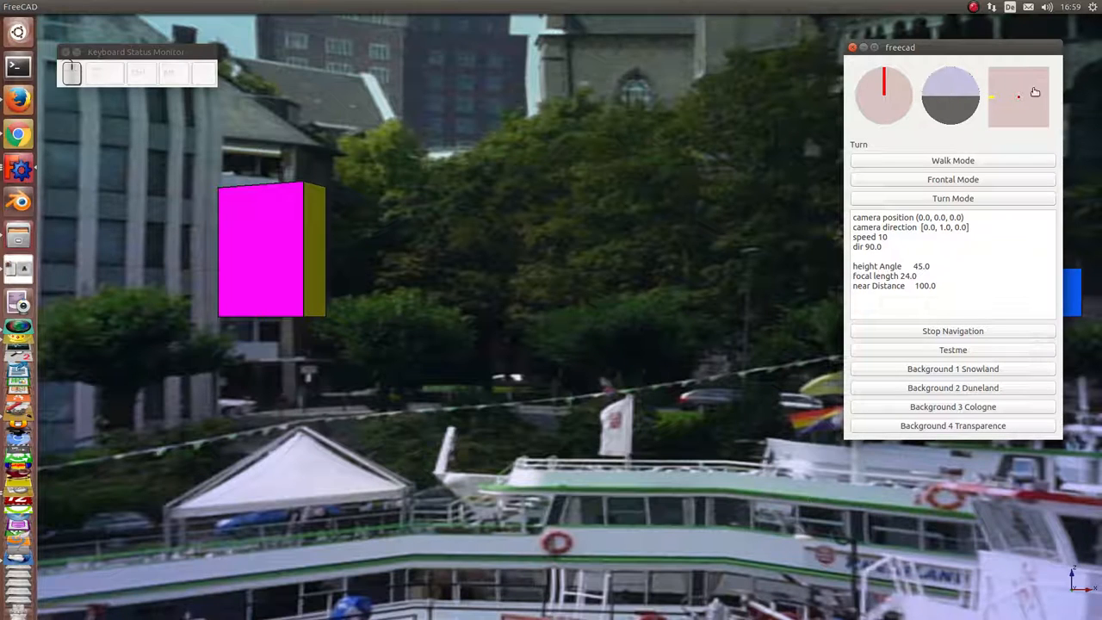
mouse_move(1016, 112)
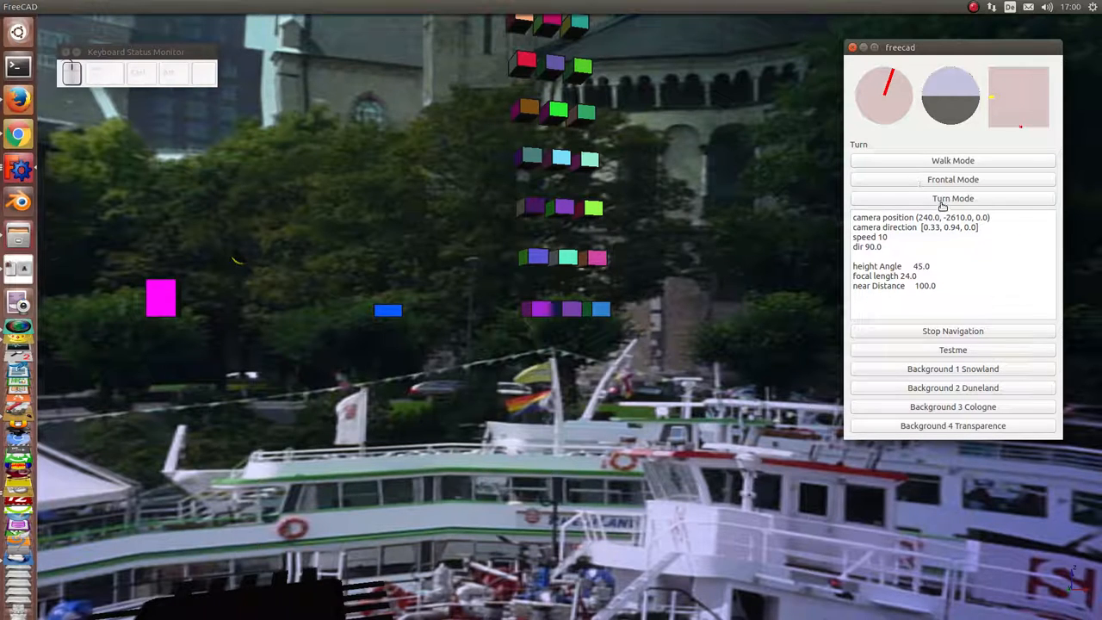
mouse_move(289, 186)
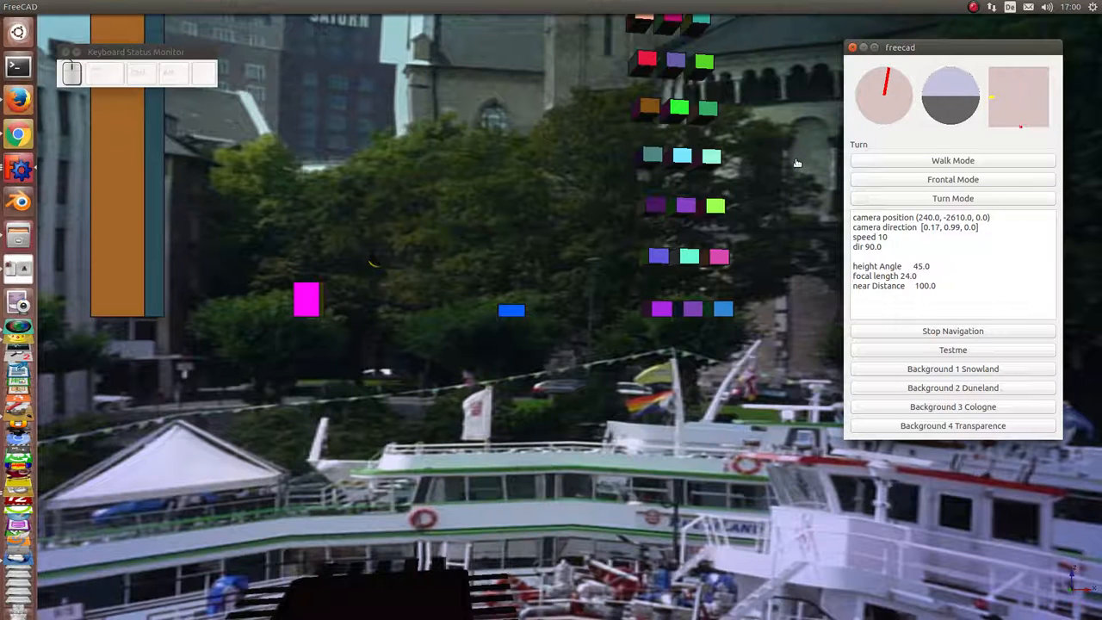
mouse_move(775, 163)
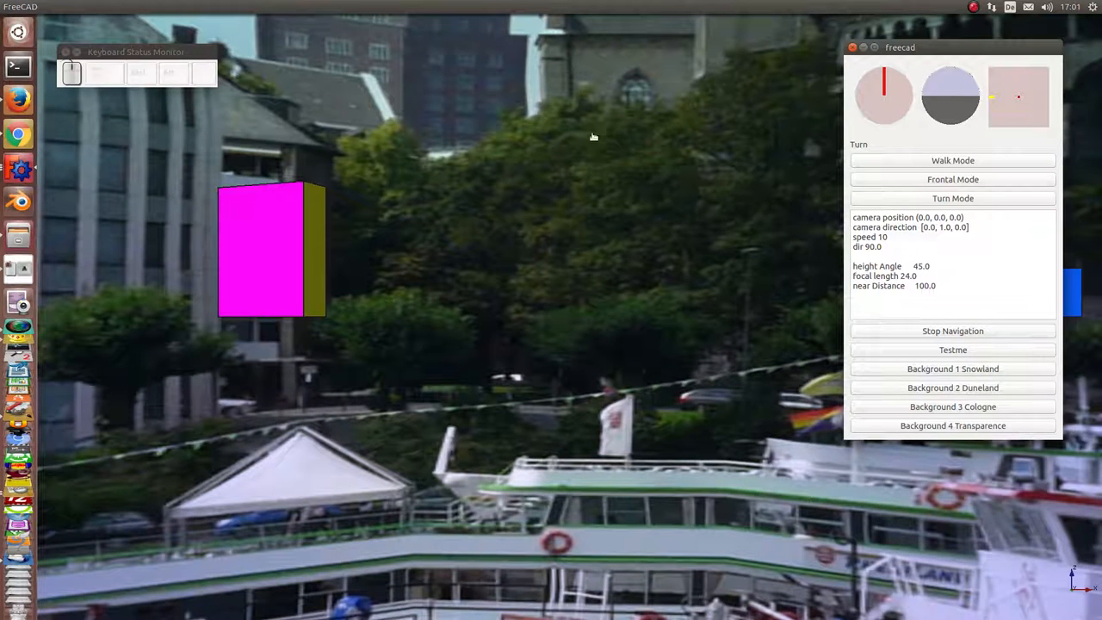
mouse_move(954, 205)
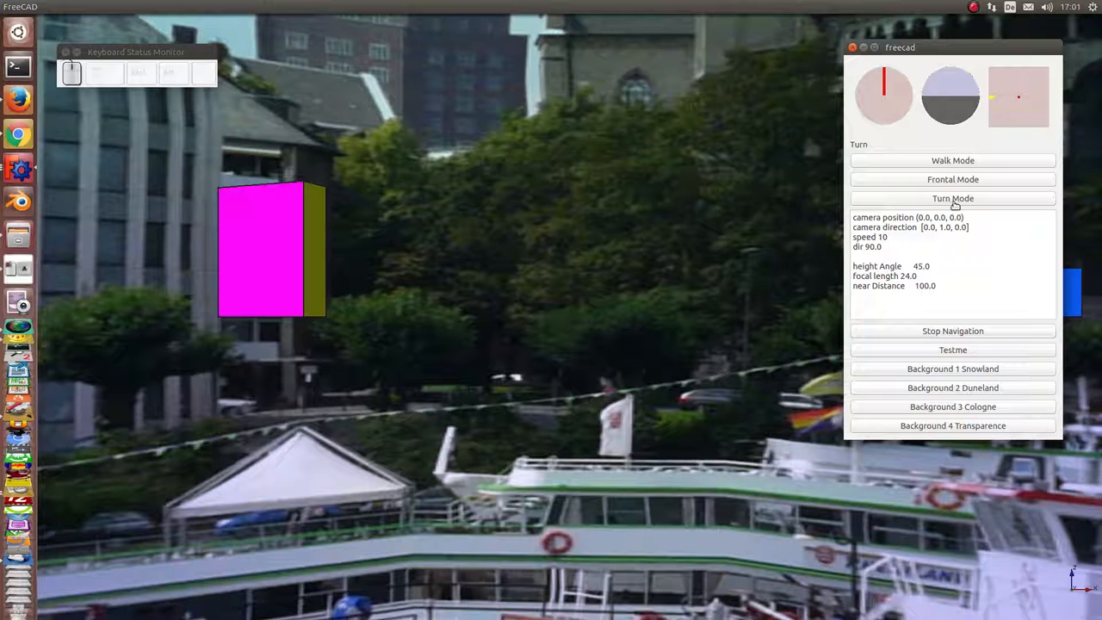
mouse_move(954, 205)
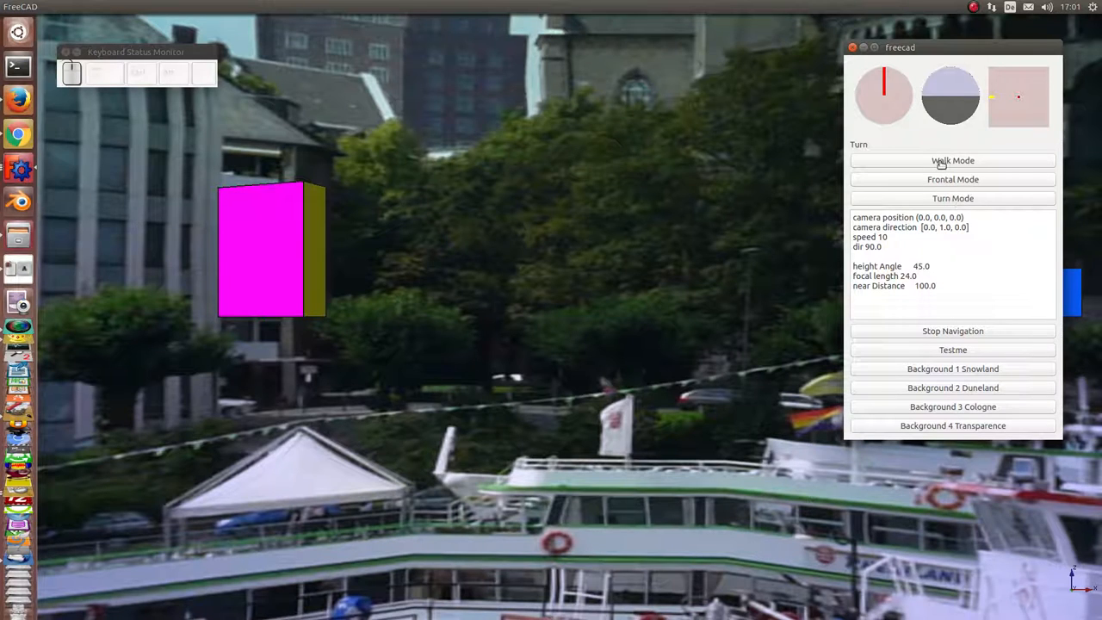
- Switch camera navigation to Walk Mode and walk around to face the pink city photo
click(953, 161)
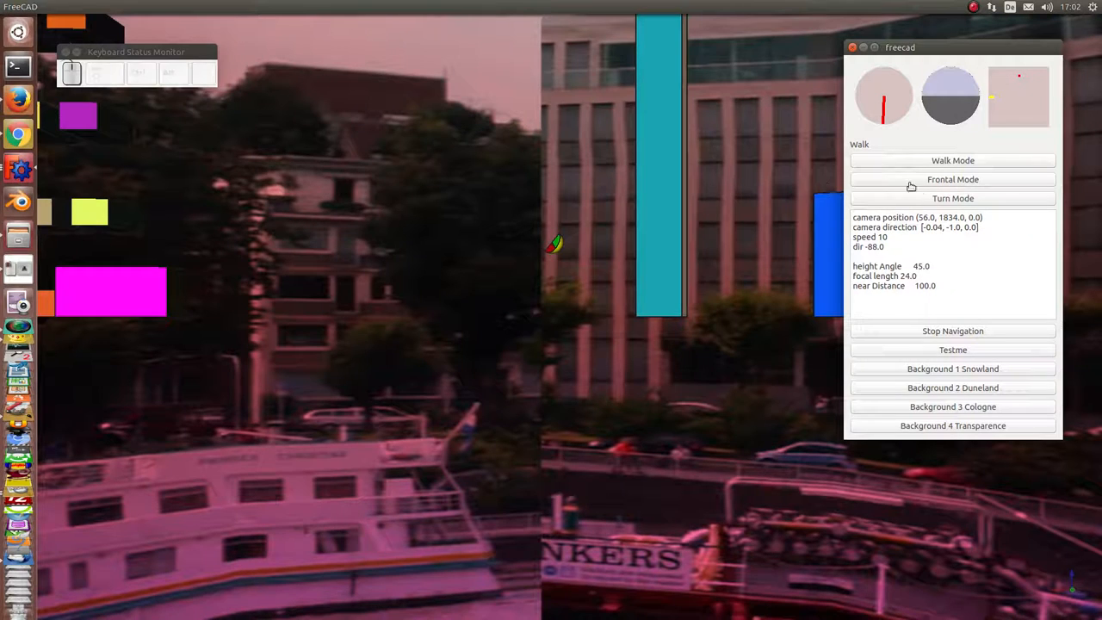
- Switch to Frontal Mode and raise the camera toward the grid of coloured cubes
click(953, 179)
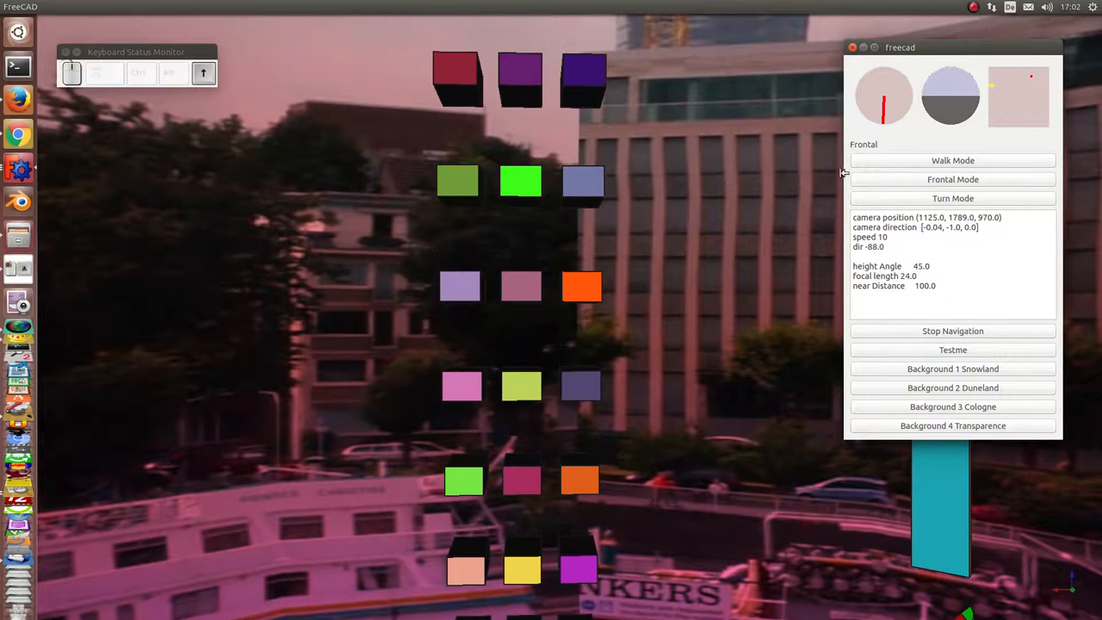
- Walk up to the cubes, turn past them, then rise above them in Frontal Mode
click(952, 160)
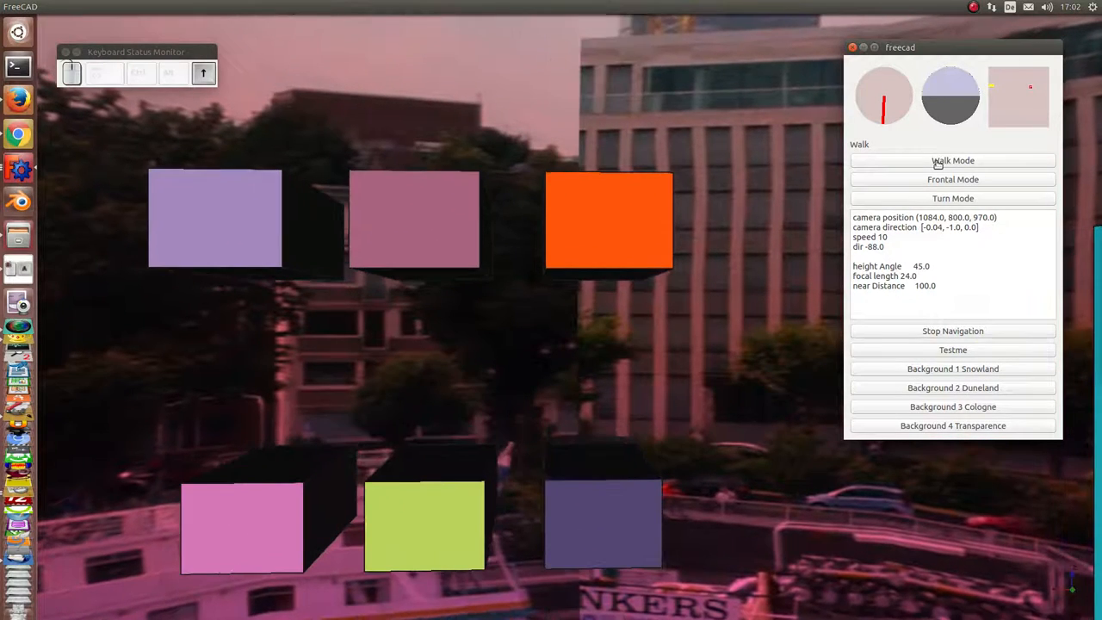
click(953, 179)
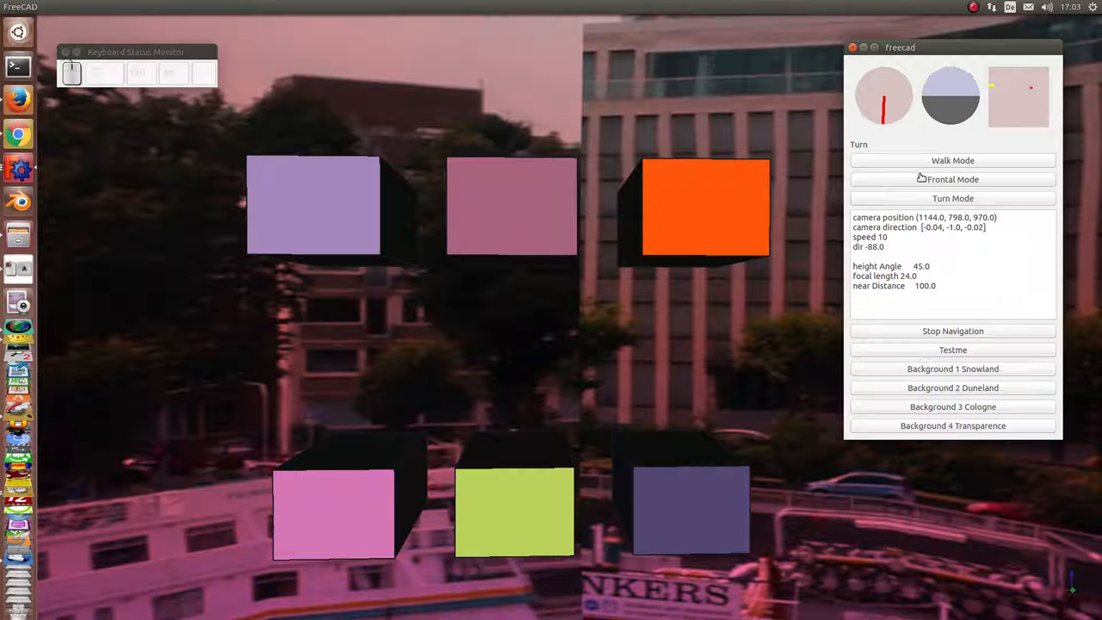
mouse_move(792, 266)
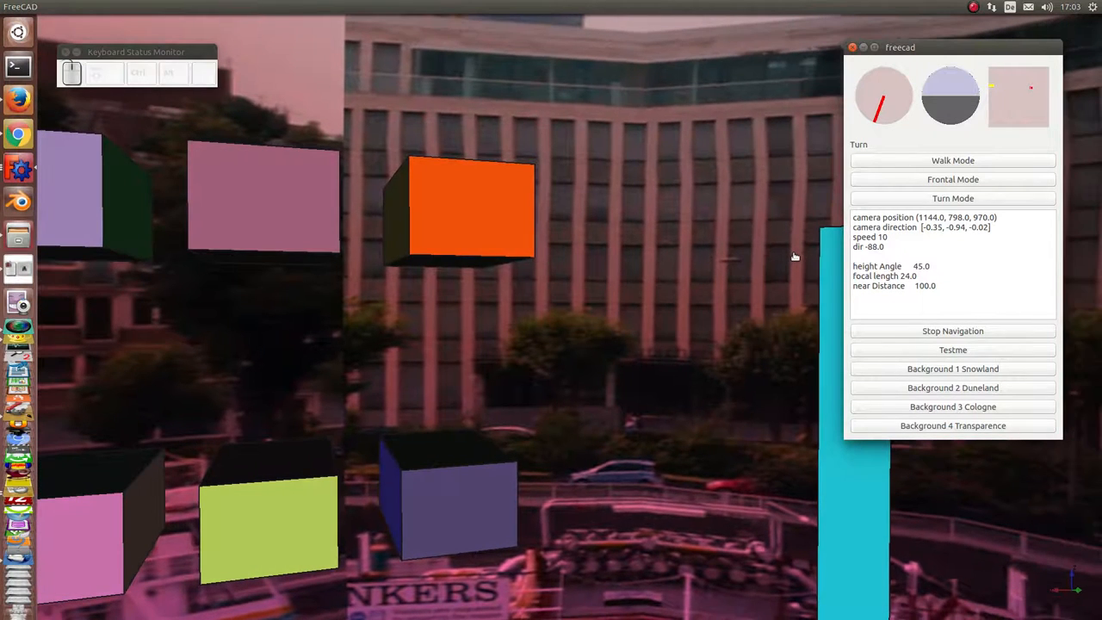
click(953, 180)
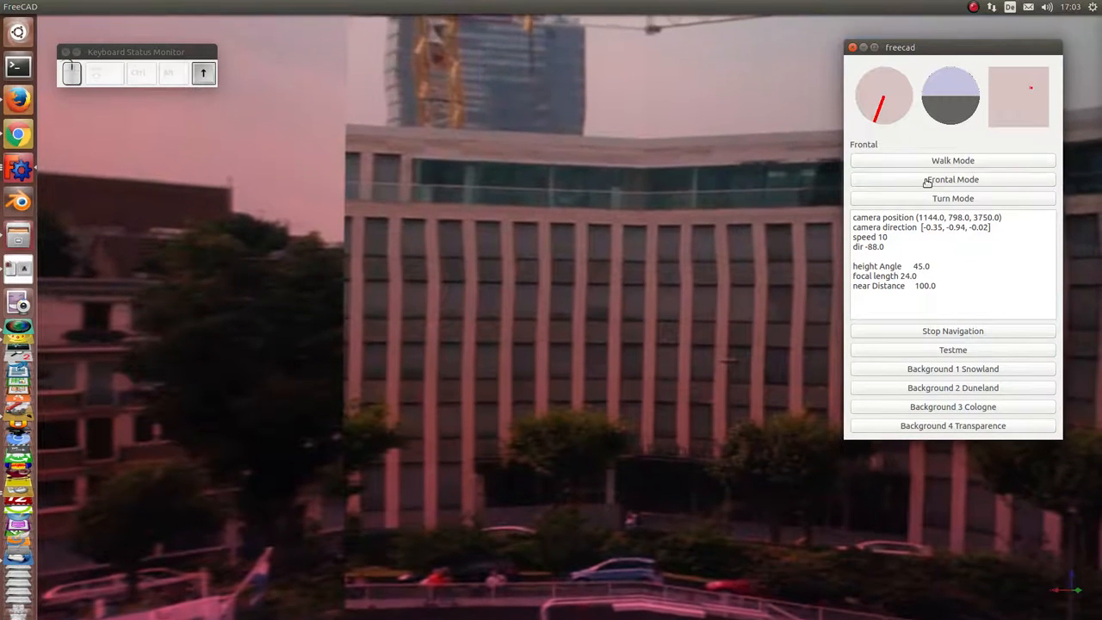
- In Turn Mode, rotate the camera up from the water toward the ship and buildings
click(954, 198)
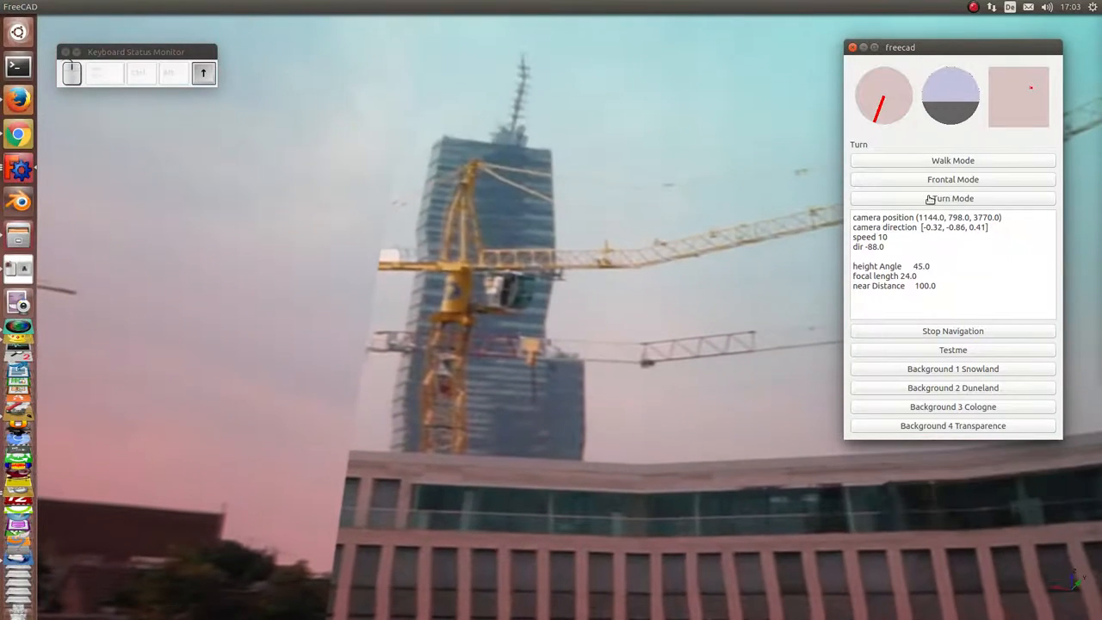
key(Left)
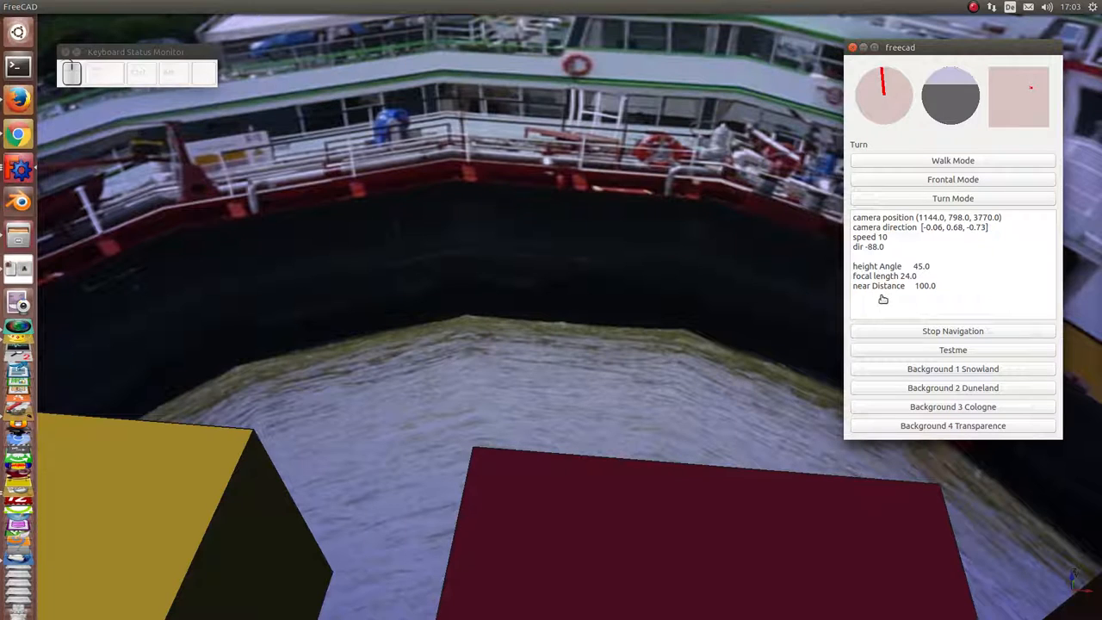
mouse_move(638, 269)
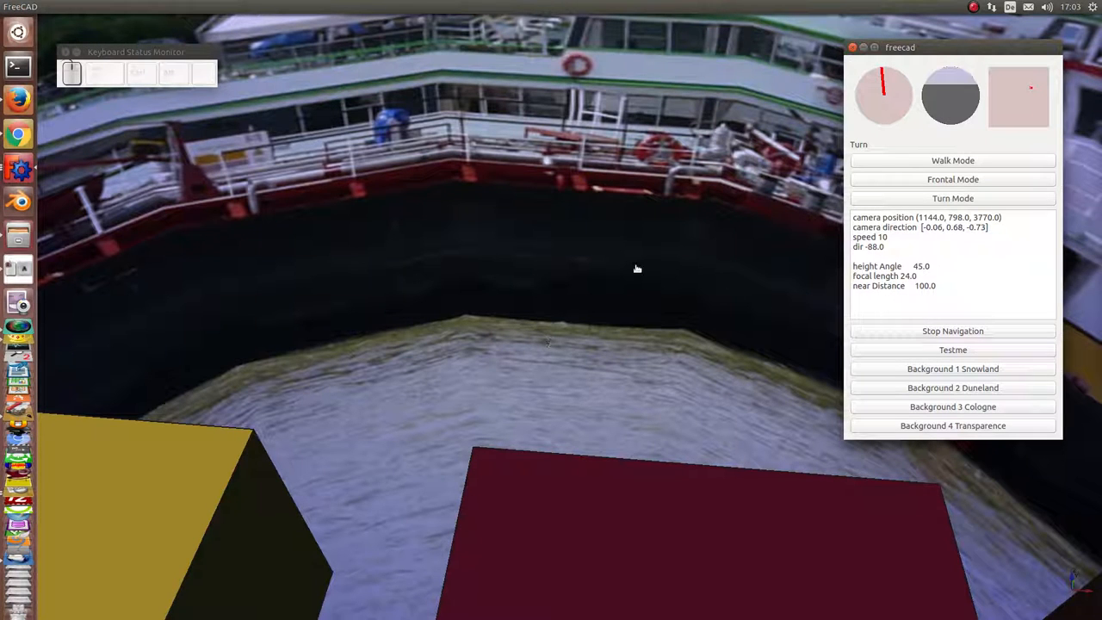
mouse_move(649, 310)
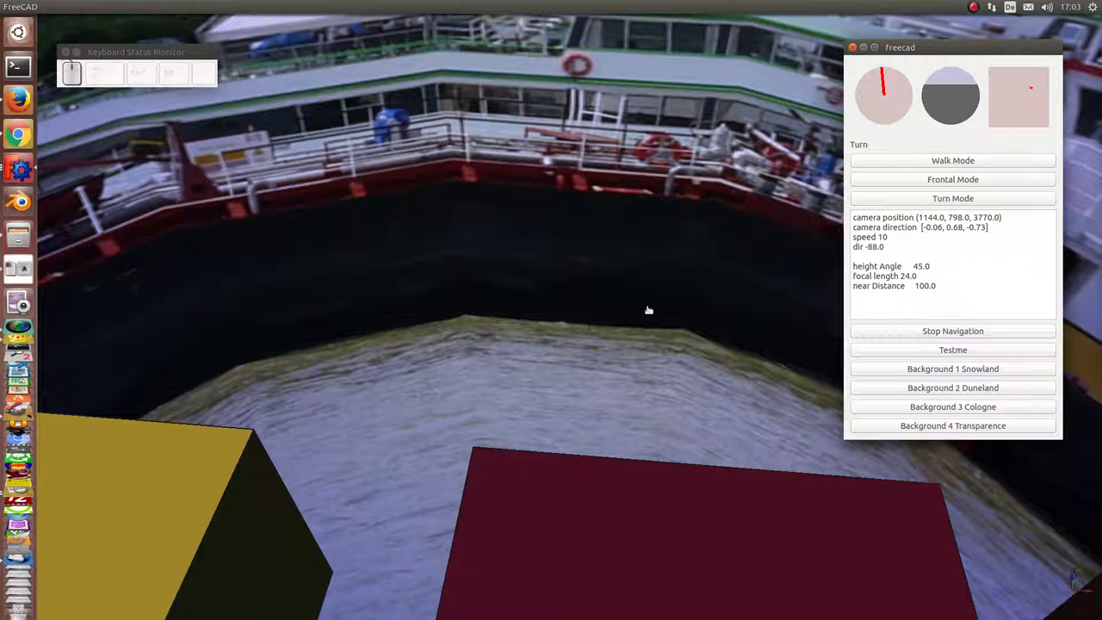
mouse_move(638, 299)
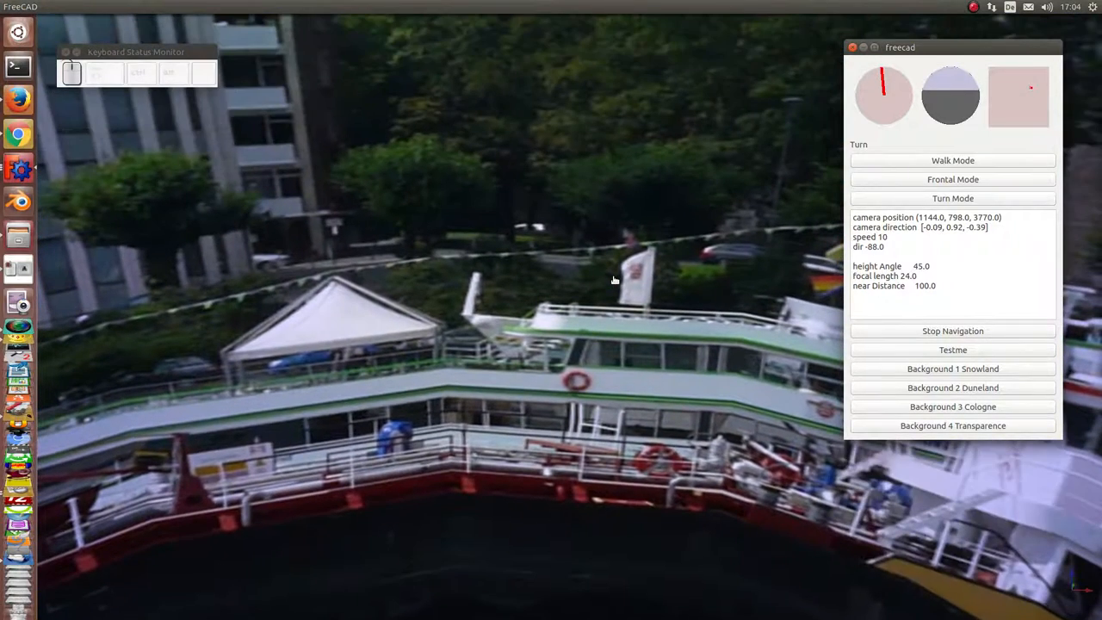
key(Left)
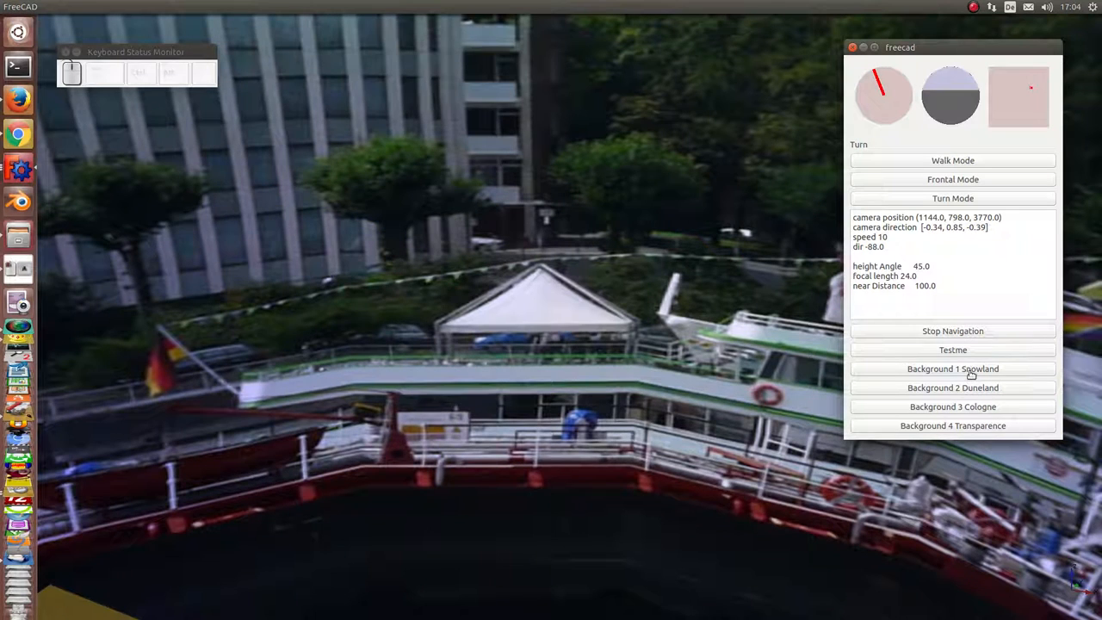
- Replace the ship photo backdrop with the hilly heath landscape photo
click(954, 369)
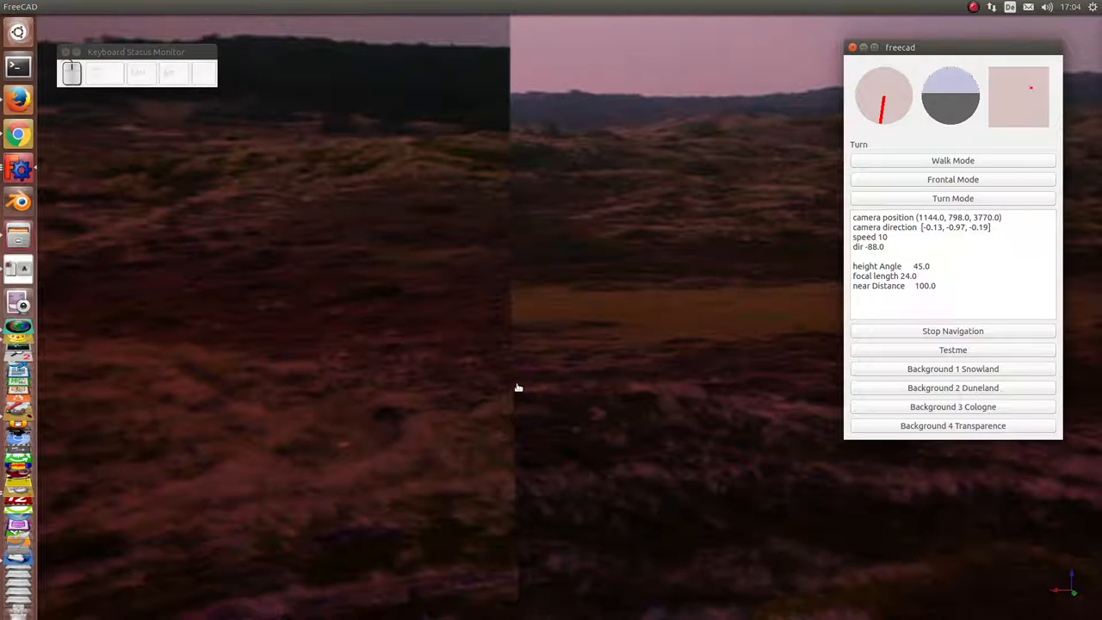
- Move the camera to look down at the chip model, teal bar and green strips over grass
key(Left)
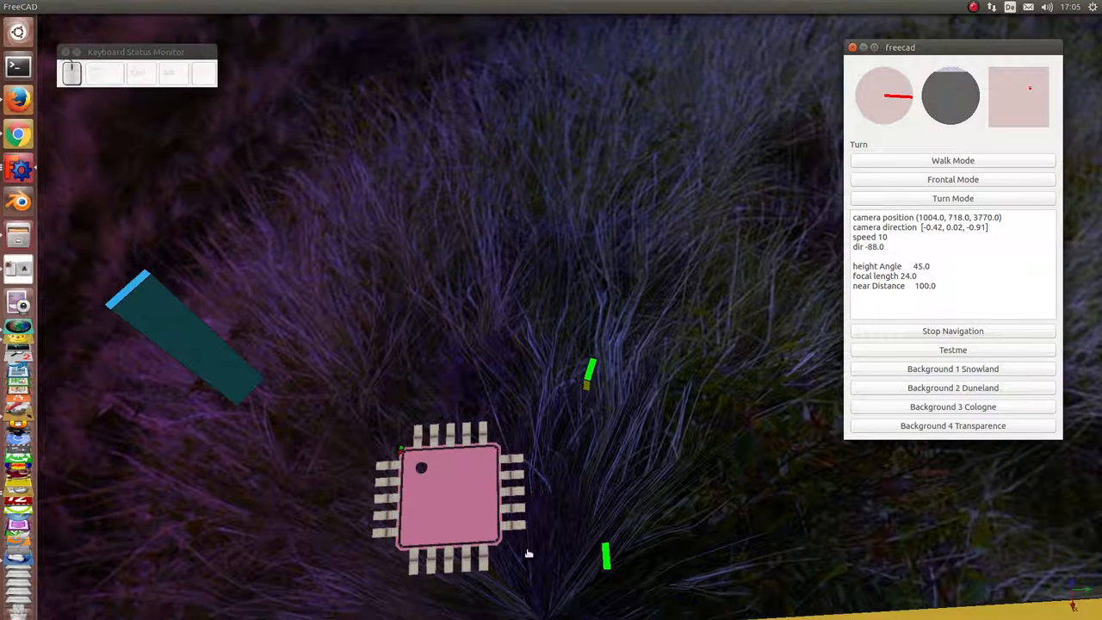
mouse_move(398, 465)
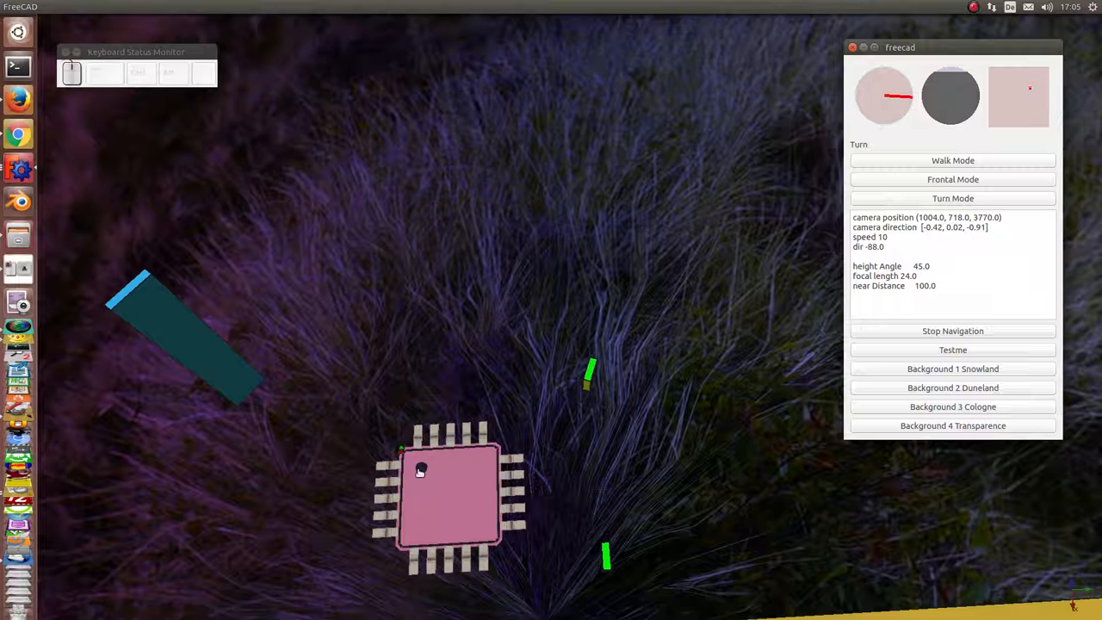
- Switch navigation to Walk Mode while looking down at the chip over grass
click(952, 160)
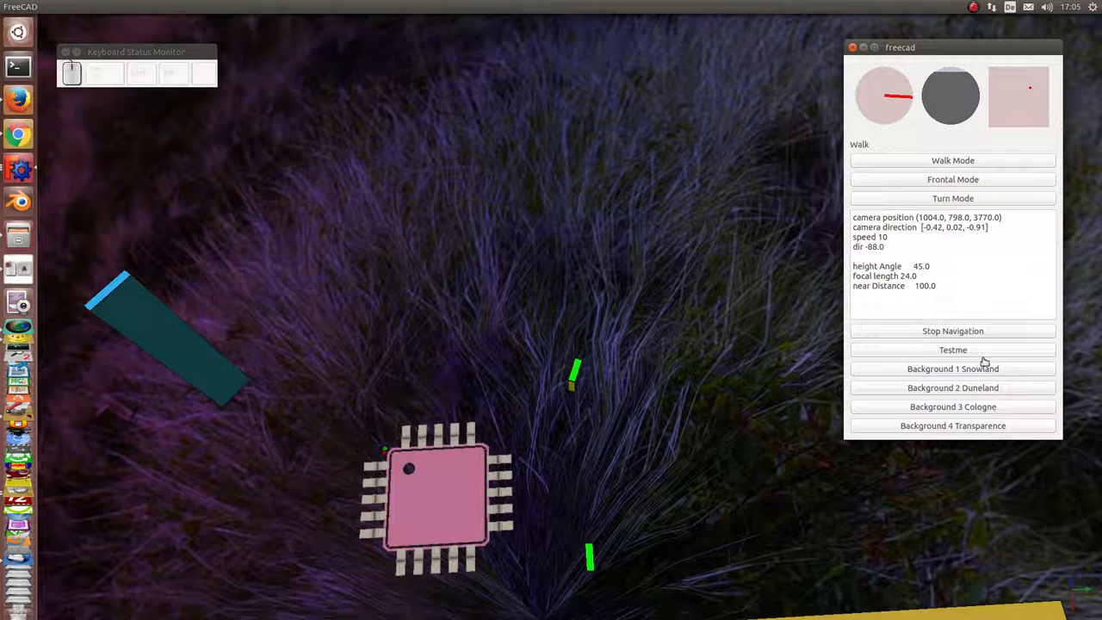
mouse_move(972, 430)
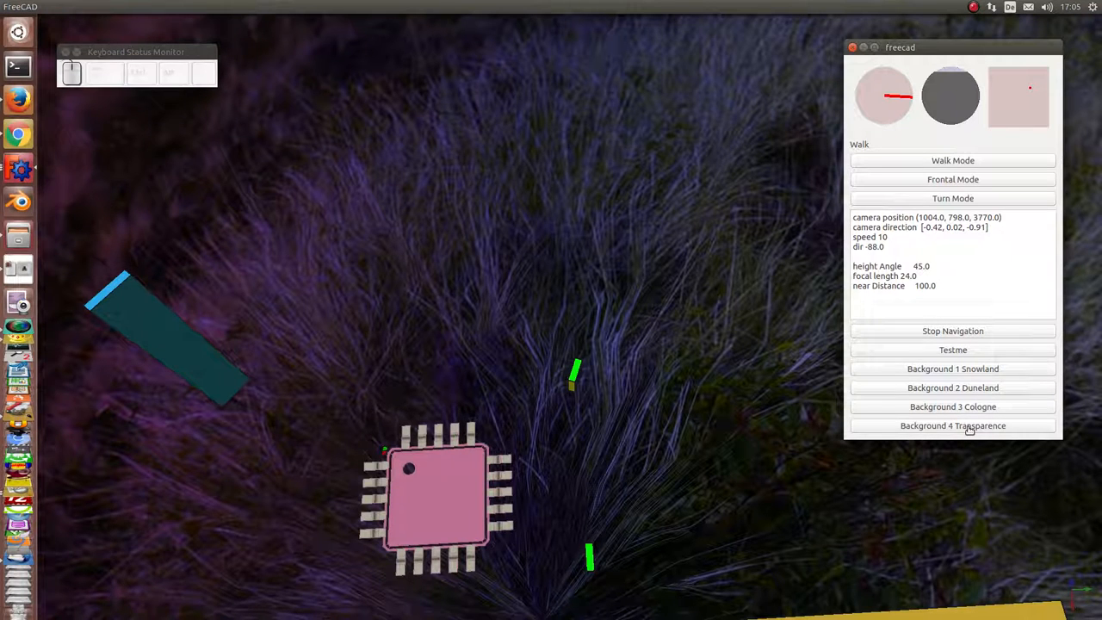
- Load Background 4 Transparence and reset the camera to origin facing the magenta and blue boxes
click(955, 425)
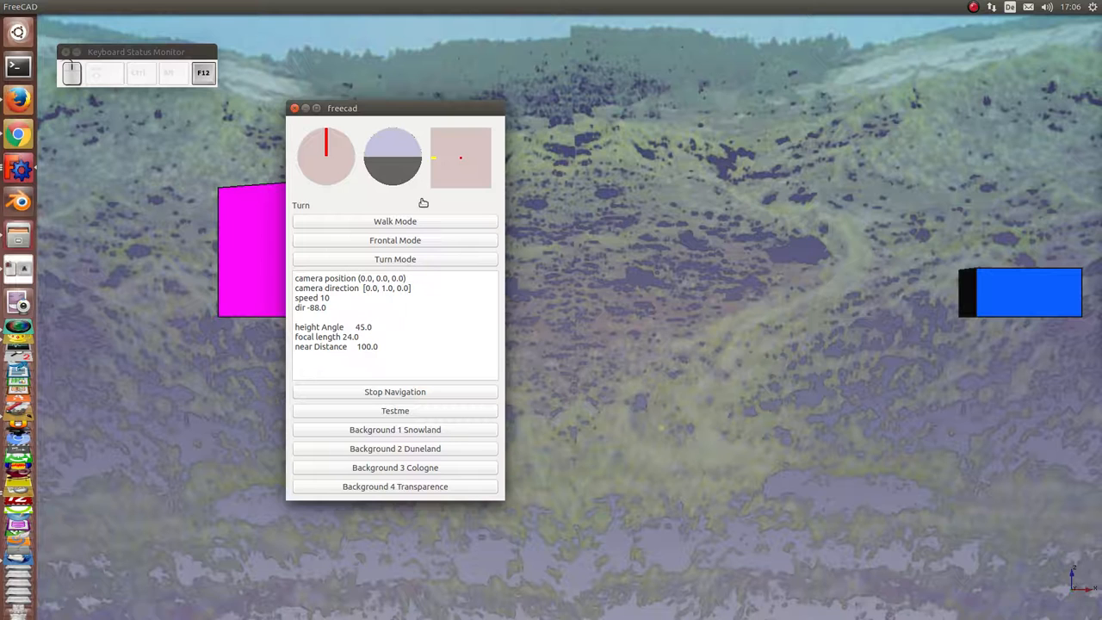
mouse_move(462, 200)
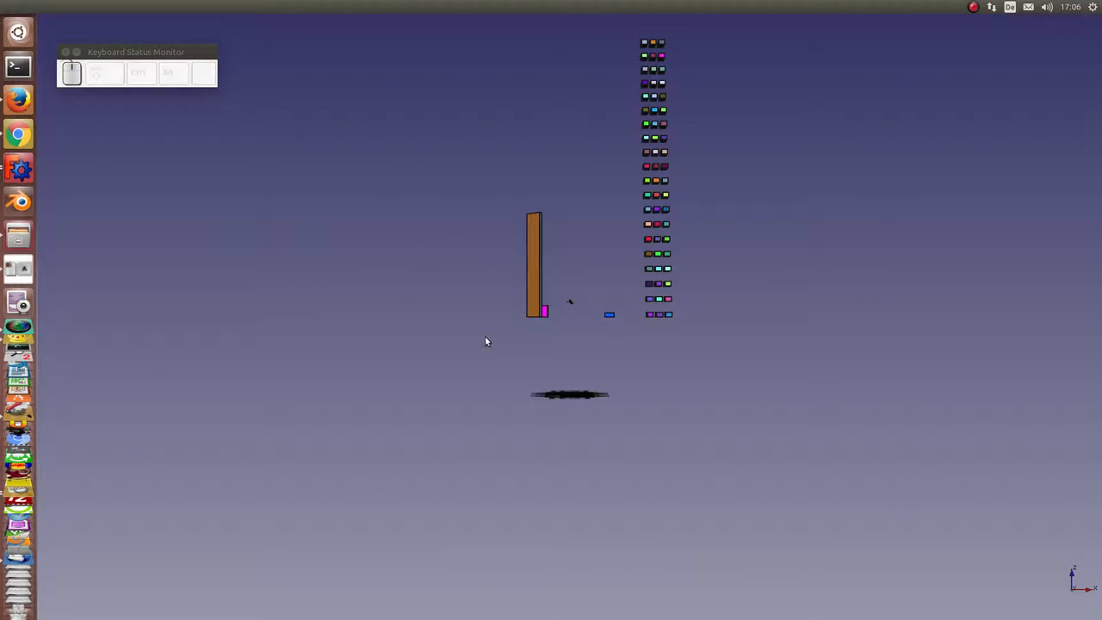
mouse_move(951, 7)
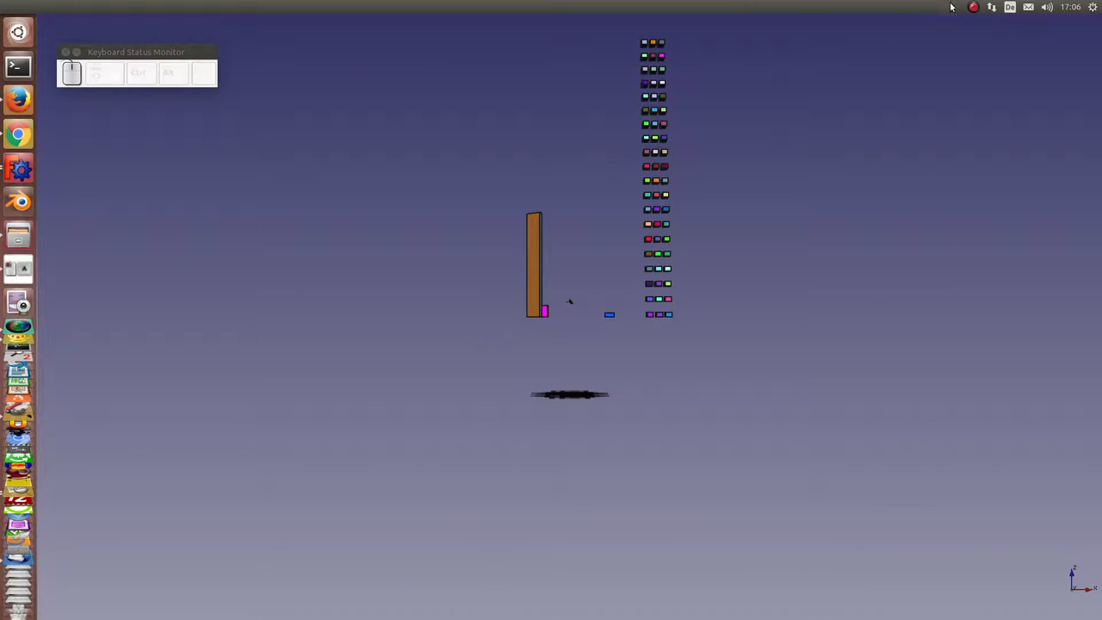
- Stop navigation, closing the camera panel and restoring the plain default 3D view
click(975, 7)
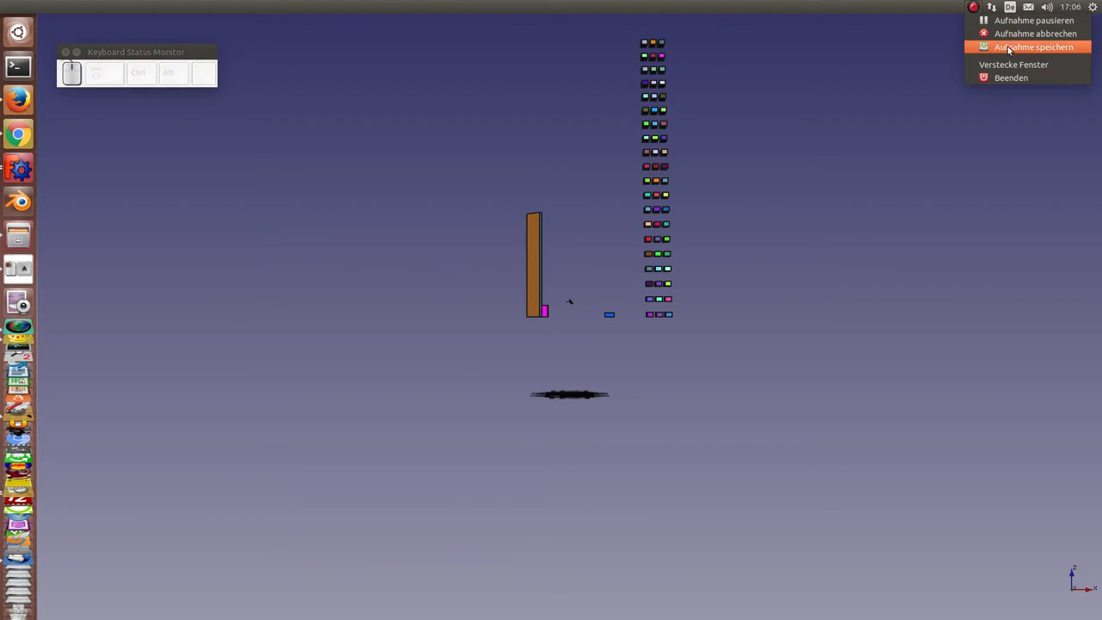